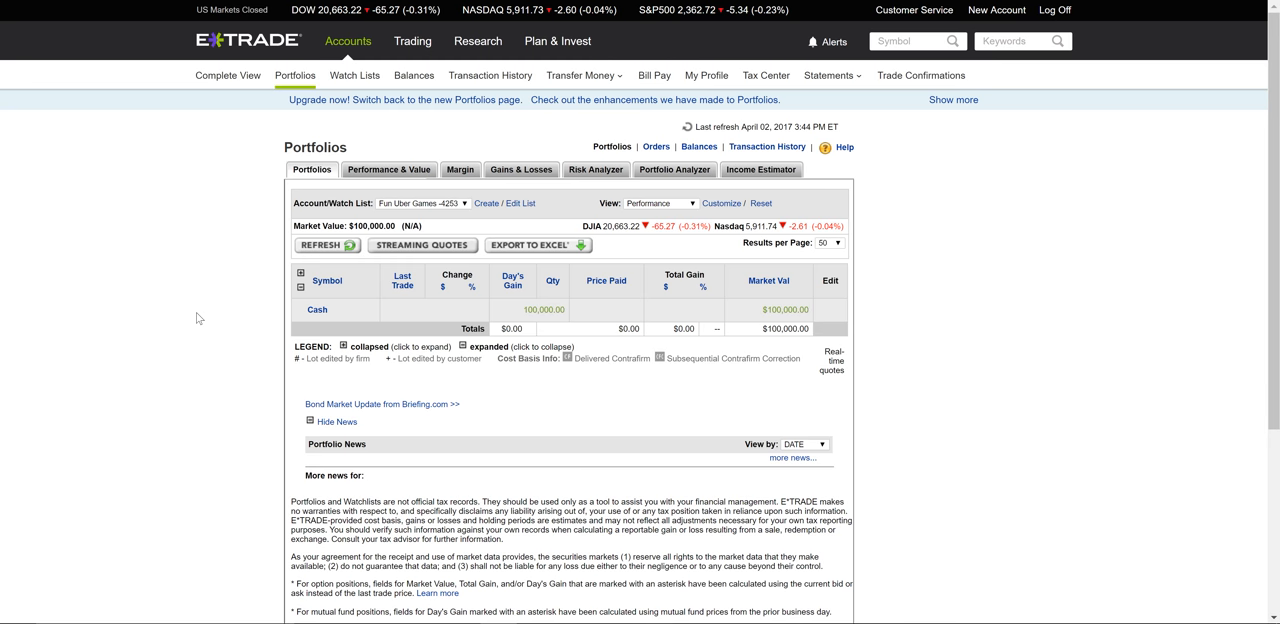
pyautogui.moveTo(652, 328)
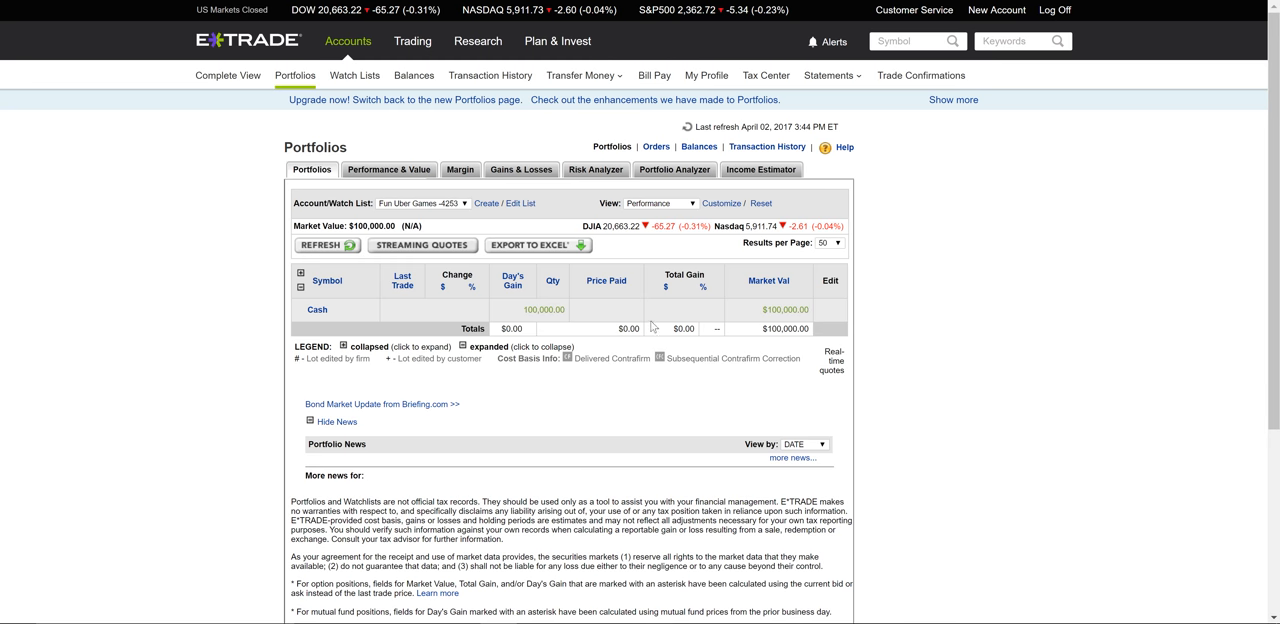
pyautogui.moveTo(448, 232)
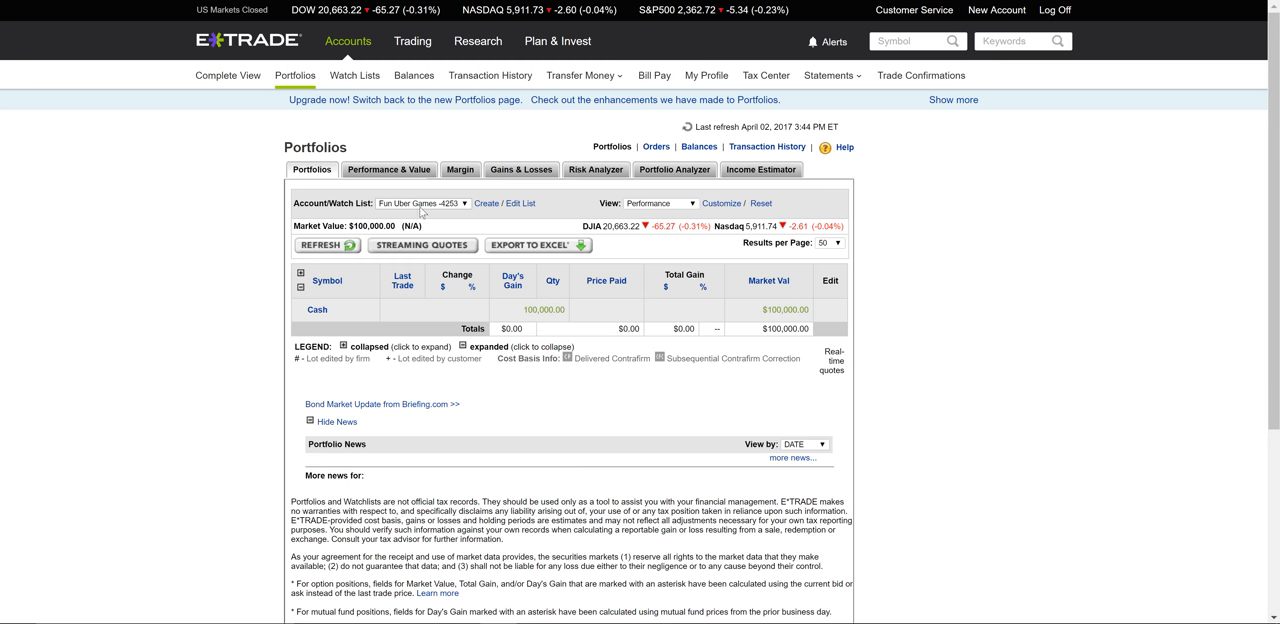
pyautogui.moveTo(176, 258)
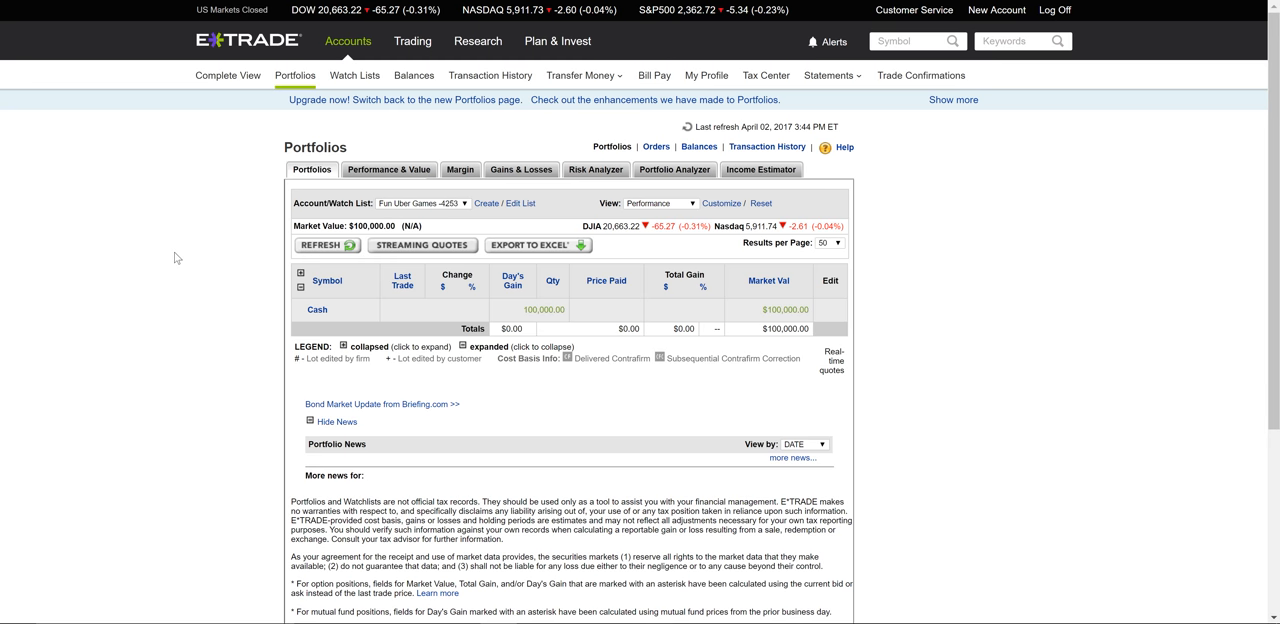